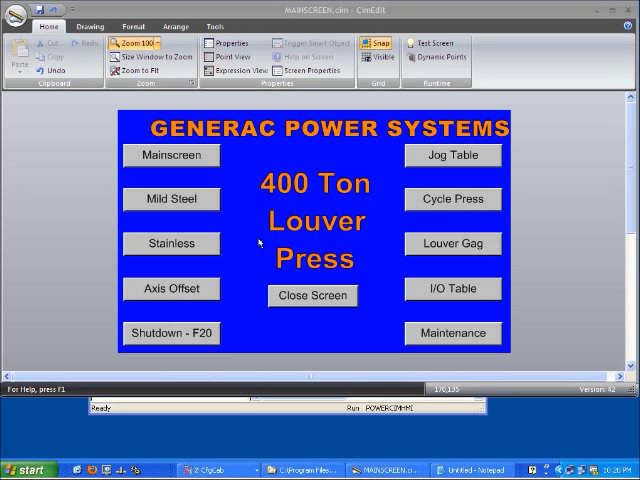
{"action": "mouse_move", "coordinate": [312, 71]}
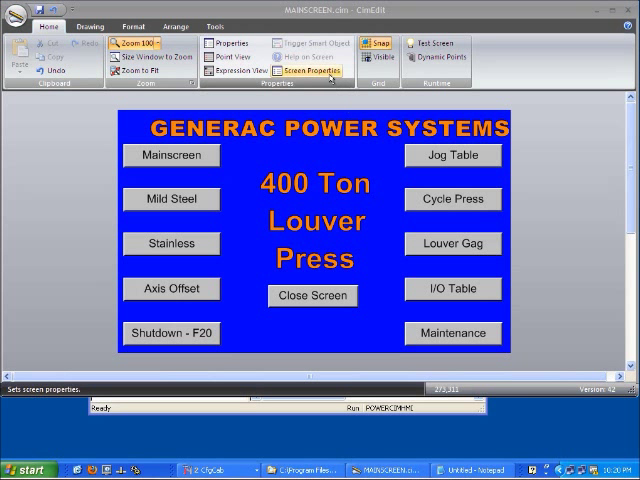
- Resize the MAINSCREEN screen to 1024 by 768 in Screen Properties and apply it
{"action": "left_click", "coordinate": [311, 71]}
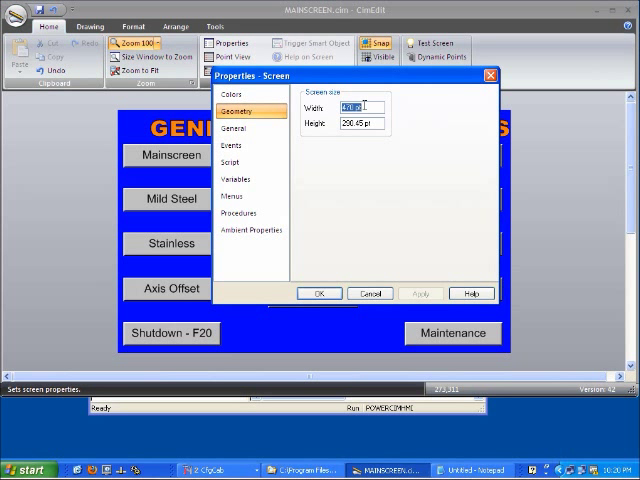
{"action": "type", "text": "1024"}
{"action": "left_click", "coordinate": [362, 123]}
{"action": "type", "text": "768"}
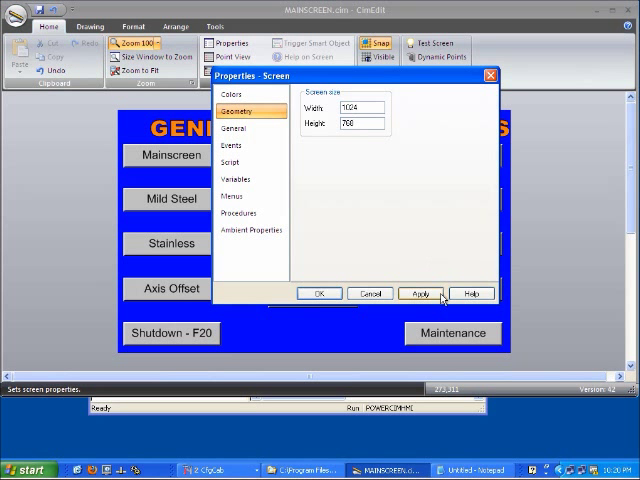
{"action": "left_click", "coordinate": [421, 293]}
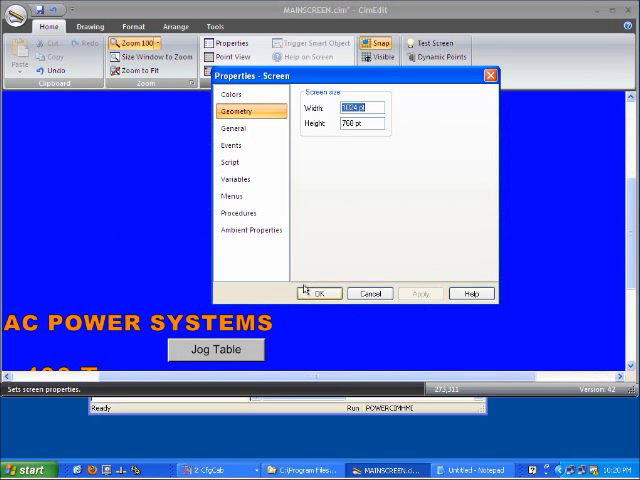
{"action": "left_click", "coordinate": [317, 293]}
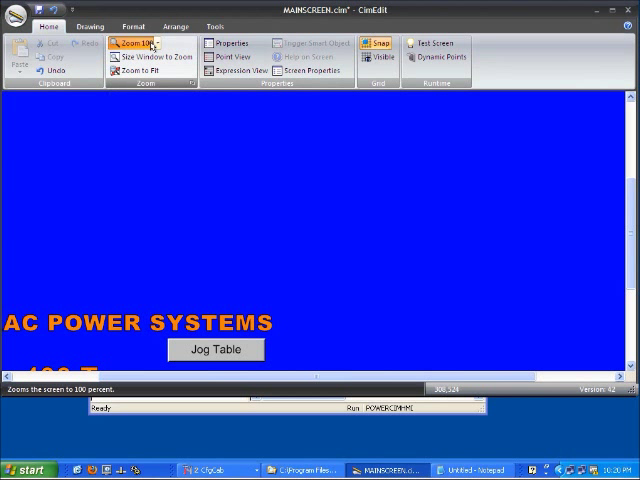
{"action": "mouse_move", "coordinate": [150, 57]}
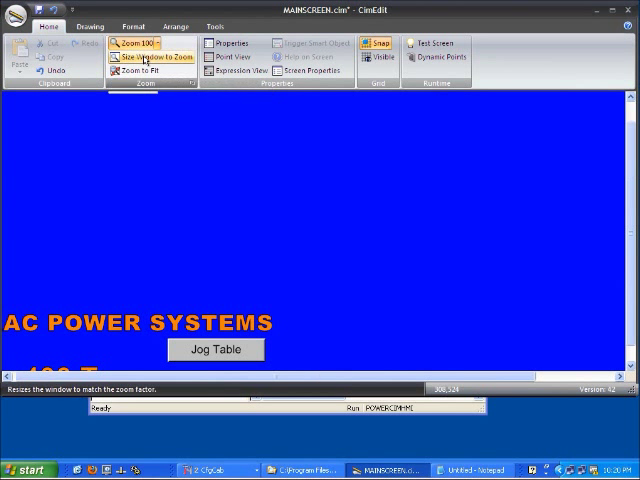
- Zoom with Size Window to Zoom so the whole 1024 by 768 MAINSCREEN fits the window
{"action": "left_click", "coordinate": [152, 57]}
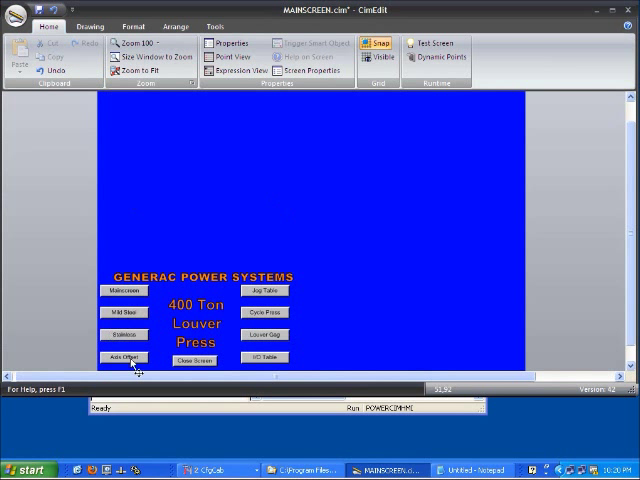
{"action": "mouse_move", "coordinate": [350, 259]}
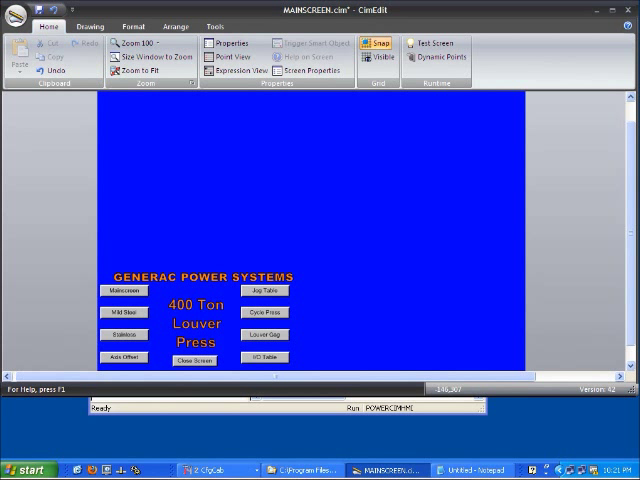
{"action": "mouse_move", "coordinate": [153, 210]}
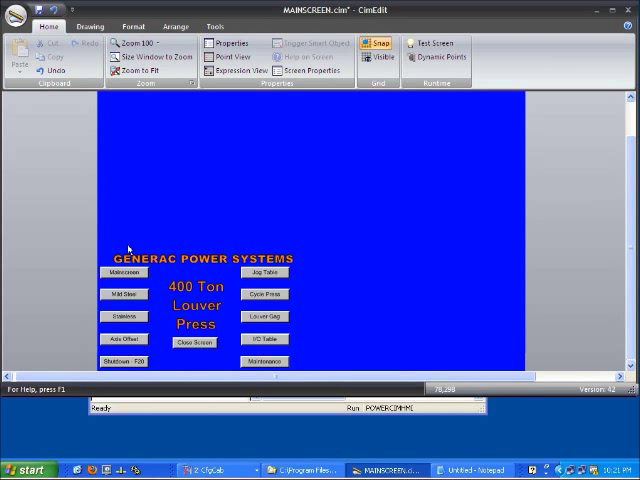
{"action": "mouse_move", "coordinate": [150, 268]}
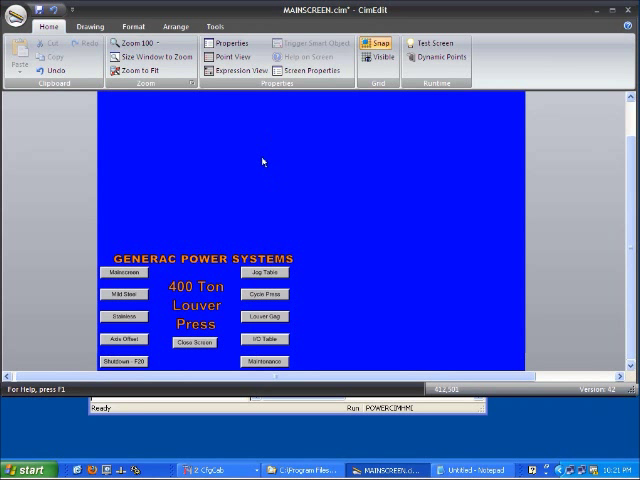
{"action": "mouse_move", "coordinate": [253, 210]}
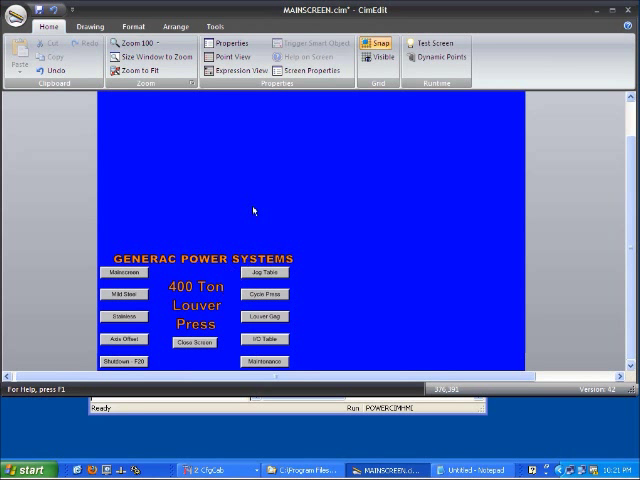
{"action": "mouse_move", "coordinate": [128, 240]}
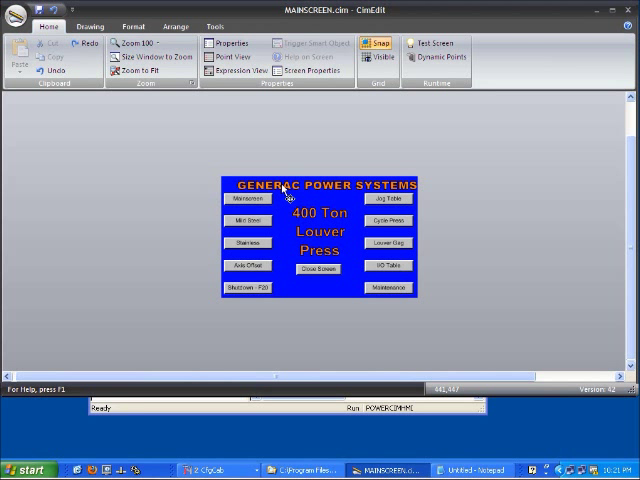
{"action": "mouse_move", "coordinate": [305, 245]}
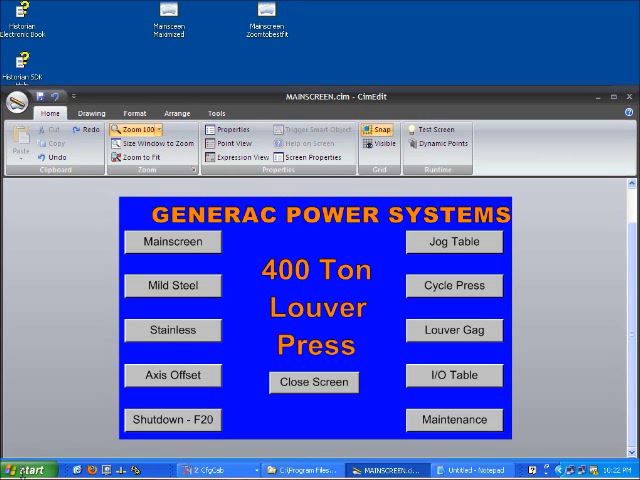
{"action": "mouse_move", "coordinate": [290, 292]}
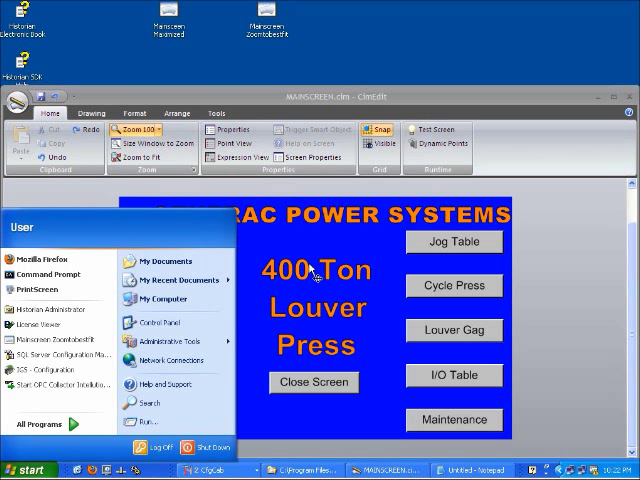
- Browse All Programs toward the Proficy HMI SCADA - CIMPLICITY 8.0 tools
{"action": "left_click", "coordinate": [38, 424]}
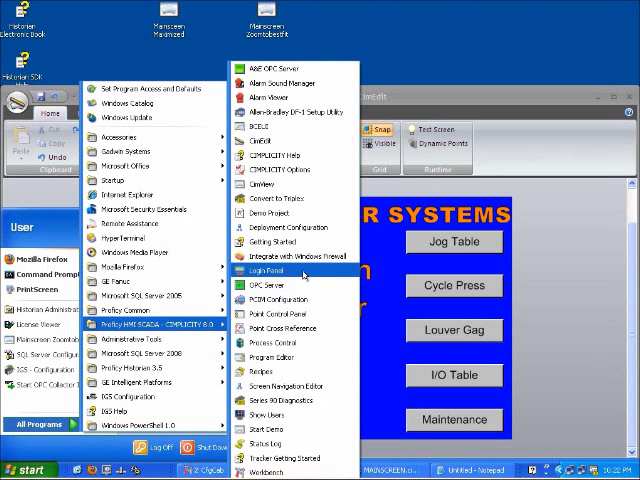
{"action": "mouse_move", "coordinate": [283, 169]}
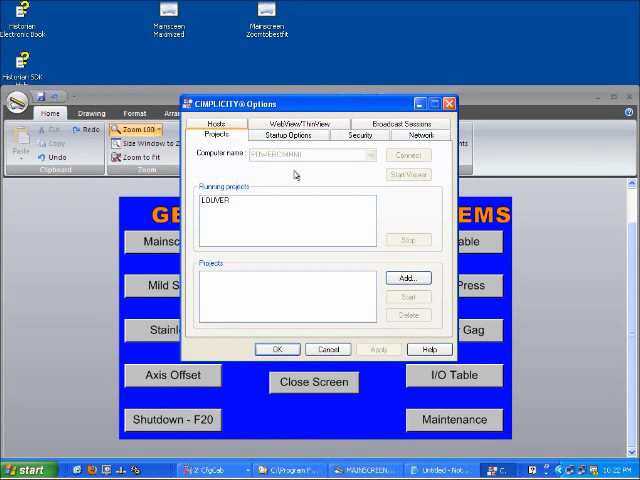
- Set system boot to start projects, add LOUVER.gef from the Louver folder, and save
{"action": "left_click", "coordinate": [289, 135]}
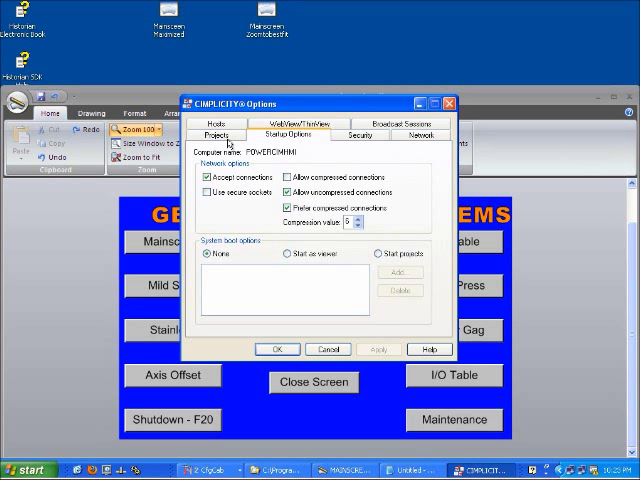
{"action": "left_click", "coordinate": [216, 133]}
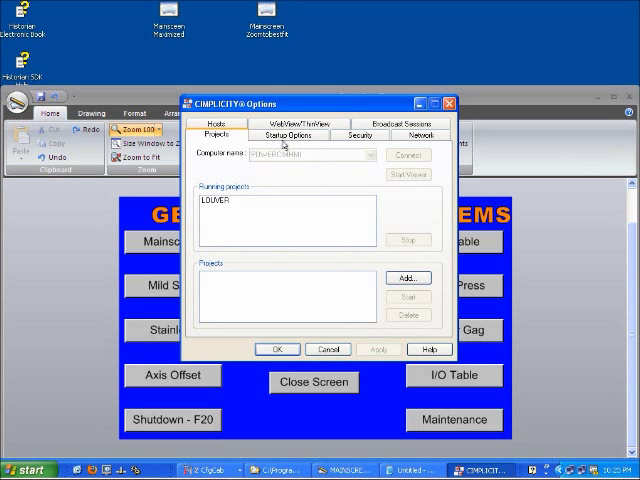
{"action": "left_click", "coordinate": [288, 135]}
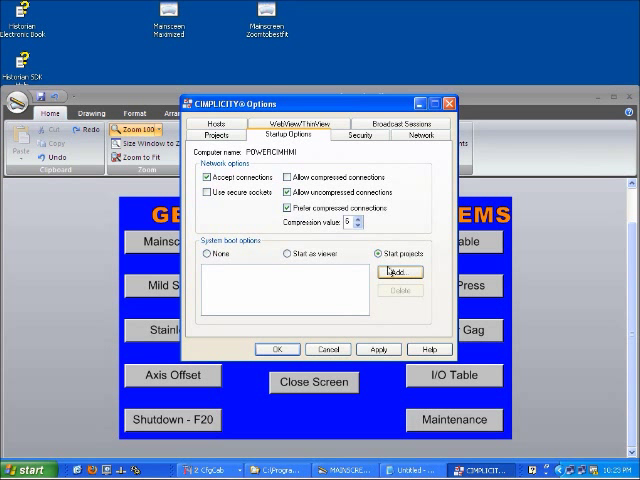
{"action": "left_click", "coordinate": [399, 272]}
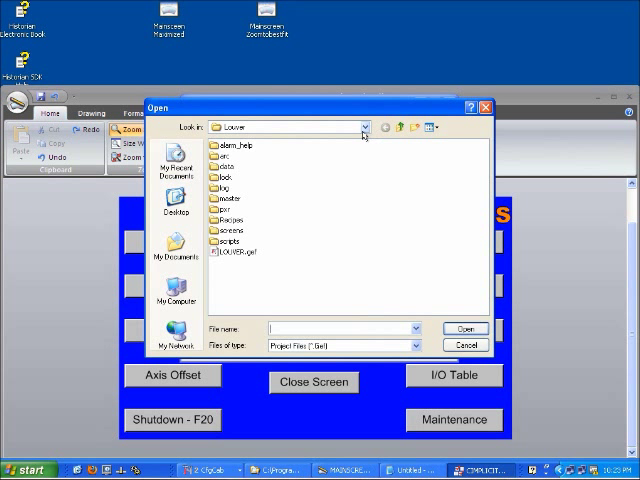
{"action": "left_click", "coordinate": [363, 127]}
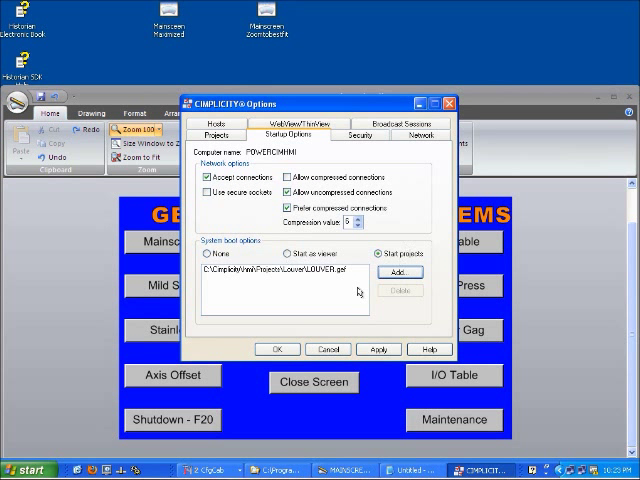
{"action": "mouse_move", "coordinate": [359, 327]}
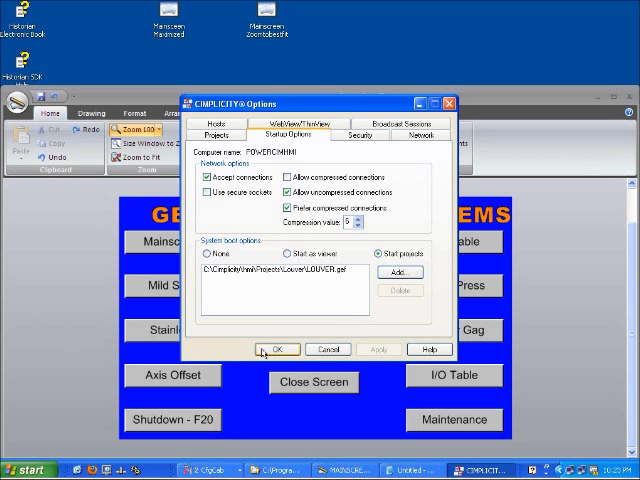
{"action": "left_click", "coordinate": [277, 349]}
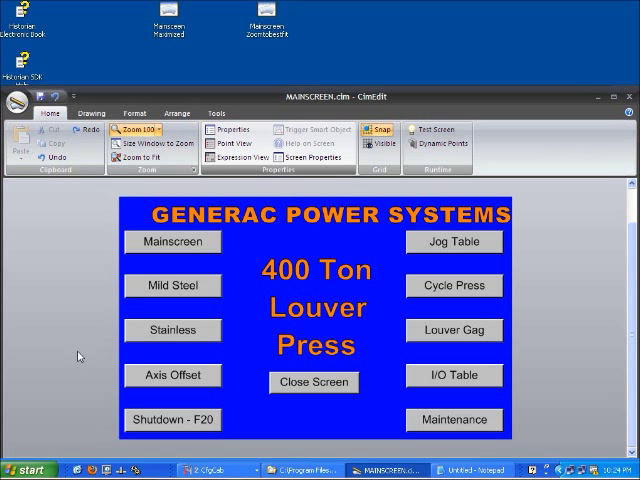
{"action": "mouse_move", "coordinate": [48, 415]}
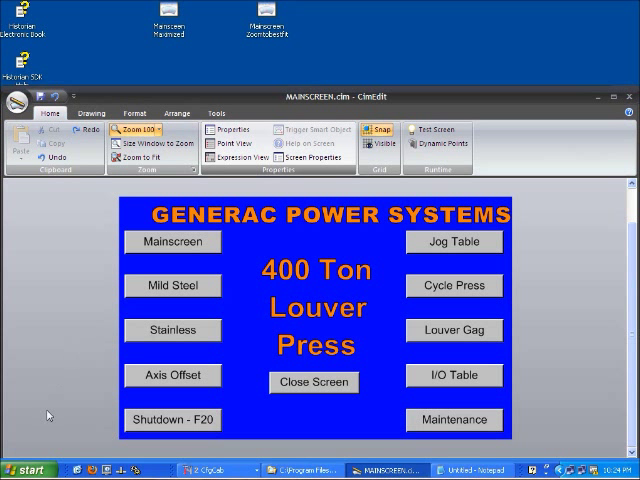
{"action": "mouse_move", "coordinate": [103, 313]}
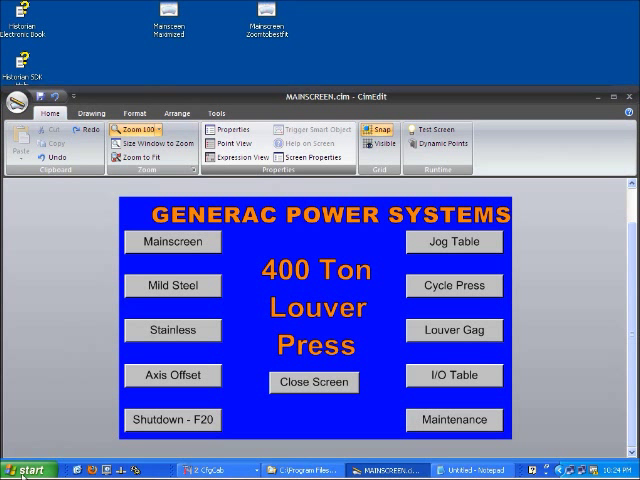
- Explore All Users from the Start button and open Programs > Startup
{"action": "right_click", "coordinate": [22, 468]}
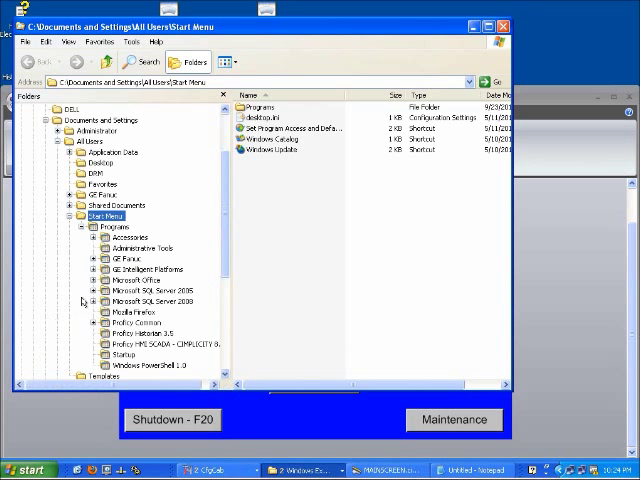
{"action": "left_click", "coordinate": [160, 343]}
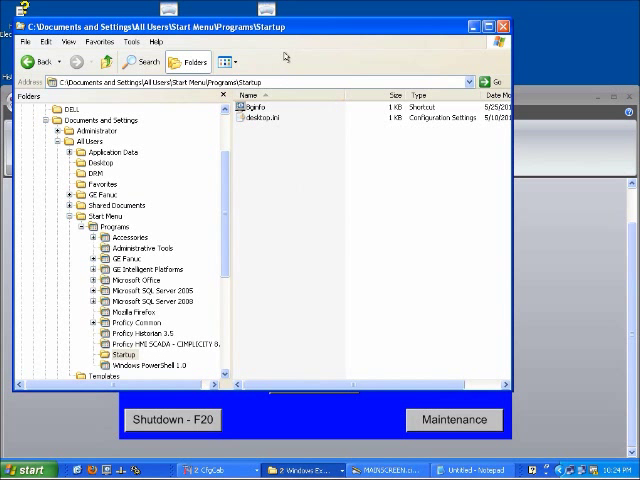
{"action": "mouse_move", "coordinate": [281, 174]}
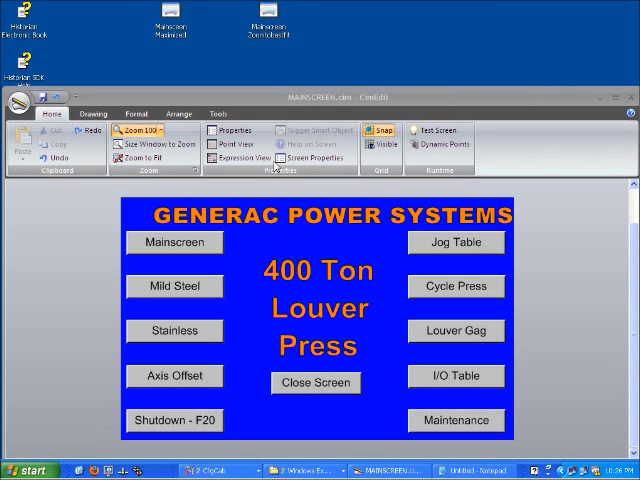
{"action": "mouse_move", "coordinate": [277, 168]}
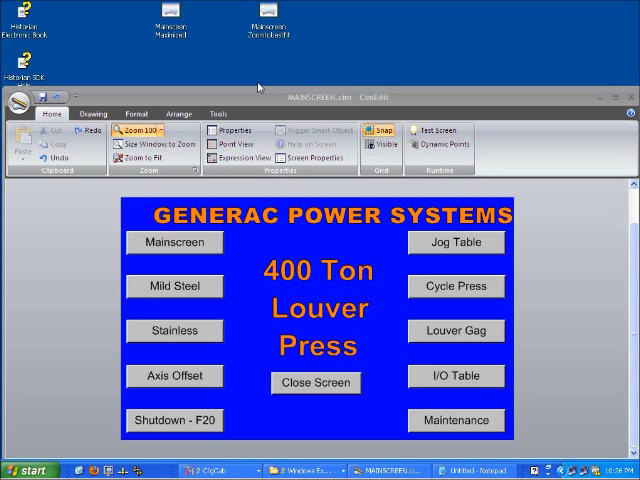
{"action": "mouse_move", "coordinate": [182, 47]}
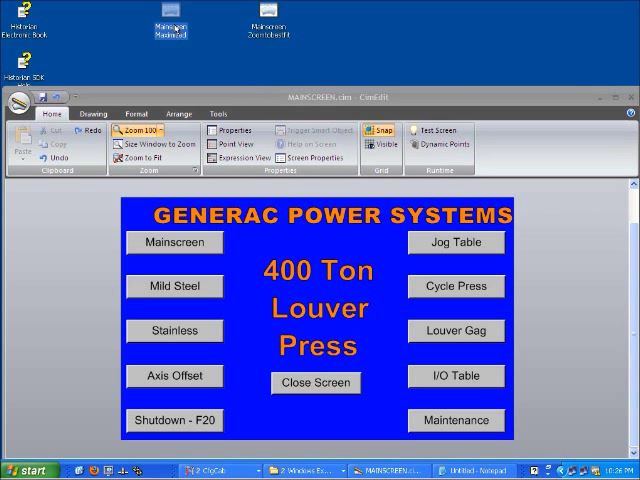
{"action": "mouse_move", "coordinate": [313, 291]}
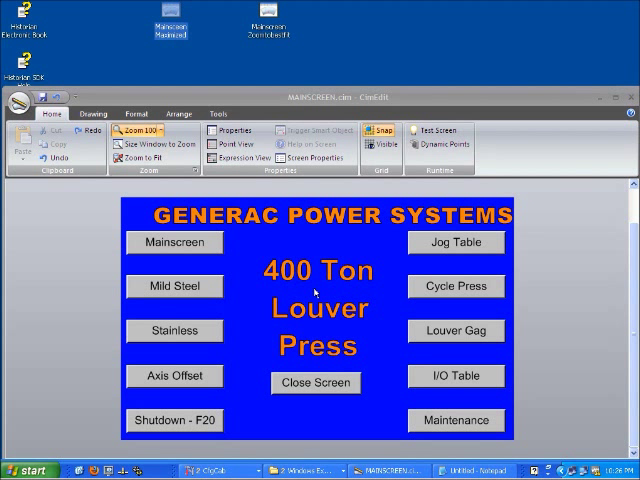
{"action": "mouse_move", "coordinate": [175, 18]}
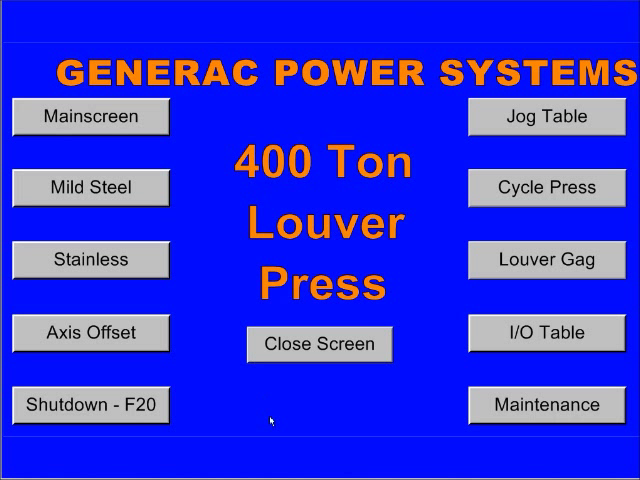
{"action": "mouse_move", "coordinate": [338, 405]}
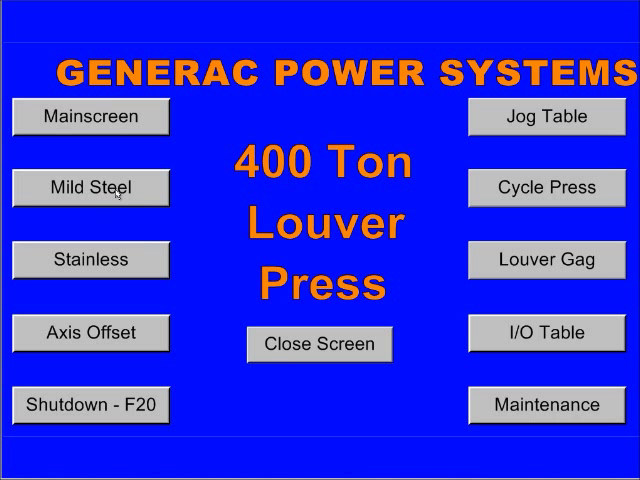
{"action": "mouse_move", "coordinate": [427, 413]}
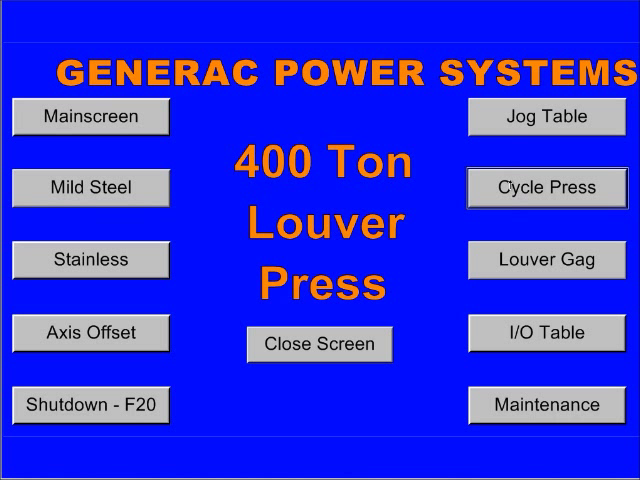
- Open Cycle Press, then close the Press Control screen and confirm the action
{"action": "left_click", "coordinate": [546, 187]}
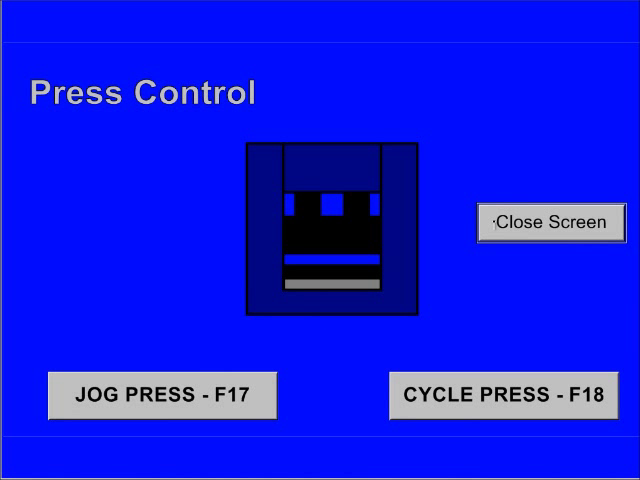
{"action": "left_click", "coordinate": [550, 223]}
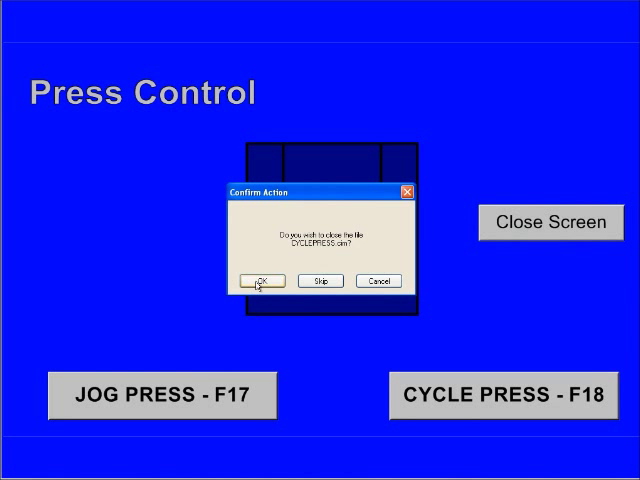
{"action": "left_click", "coordinate": [262, 280]}
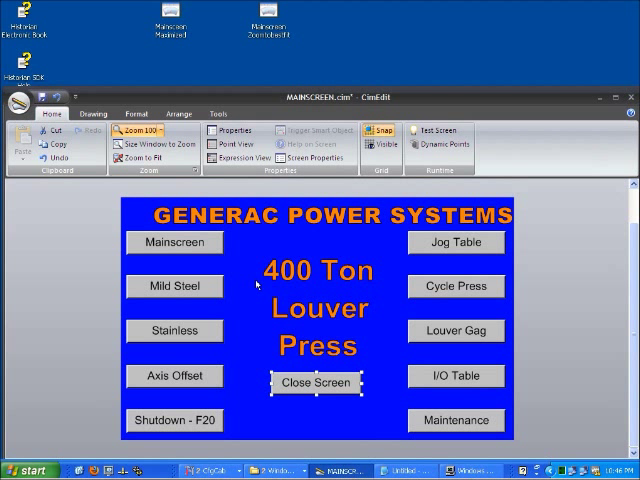
{"action": "mouse_move", "coordinate": [170, 20]}
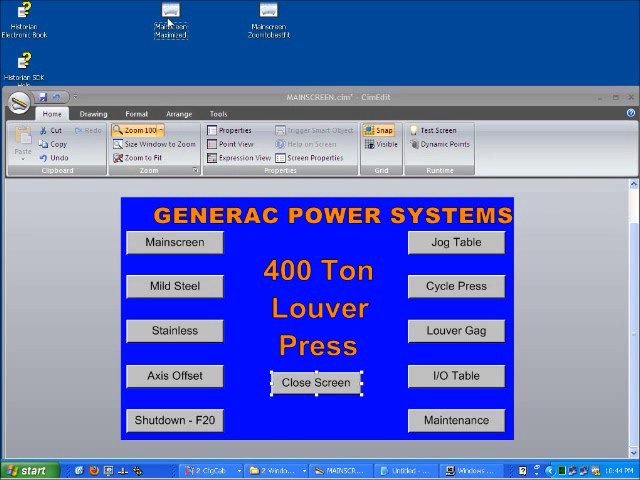
- Open Properties for the Mainscreen Maximized desktop shortcut to see its CimView target
{"action": "right_click", "coordinate": [173, 10]}
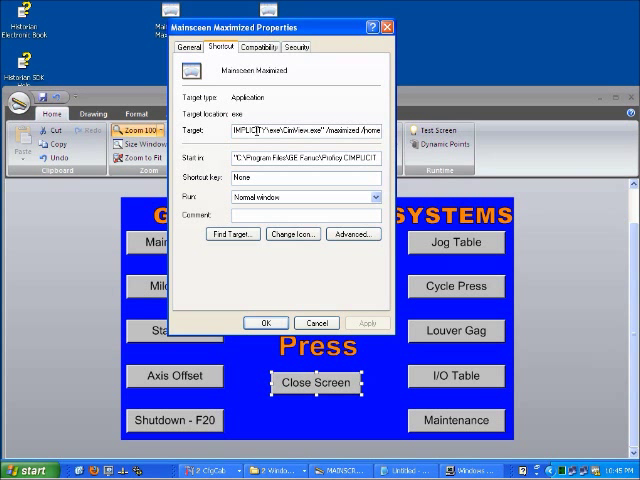
- Select the shortcut's Target command line for copying into Notepad
{"action": "left_click", "coordinate": [305, 131]}
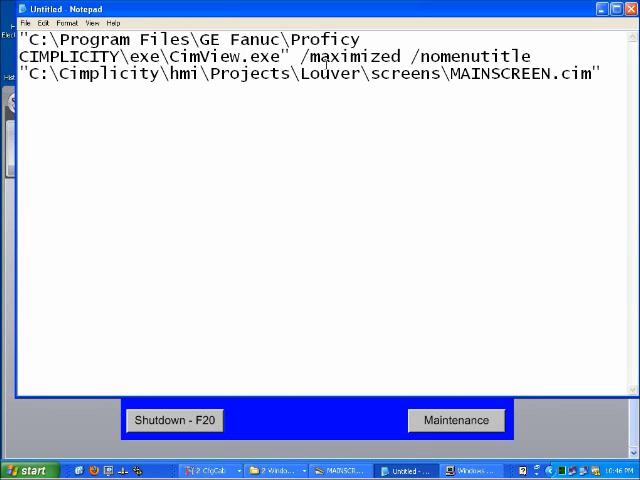
{"action": "mouse_move", "coordinate": [300, 24]}
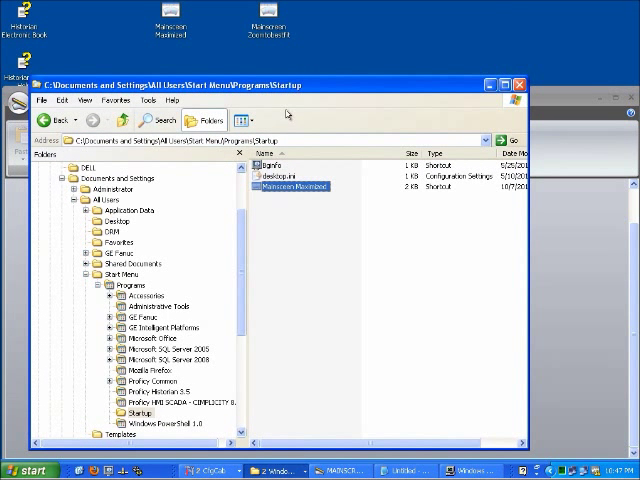
- Check the new Startup shortcut's target in its Properties, then cancel
{"action": "right_click", "coordinate": [297, 187]}
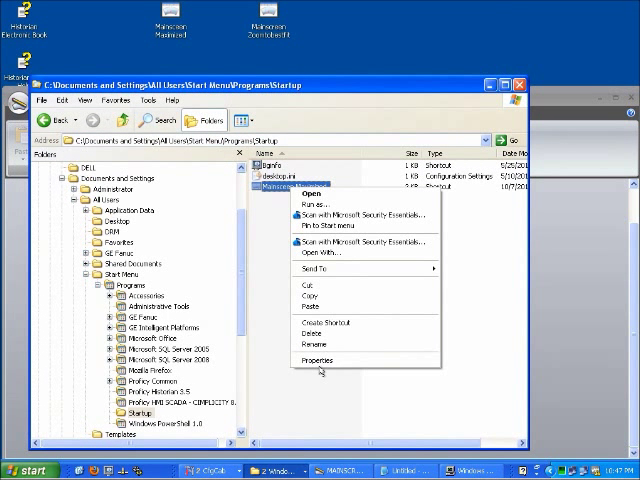
{"action": "left_click", "coordinate": [316, 360]}
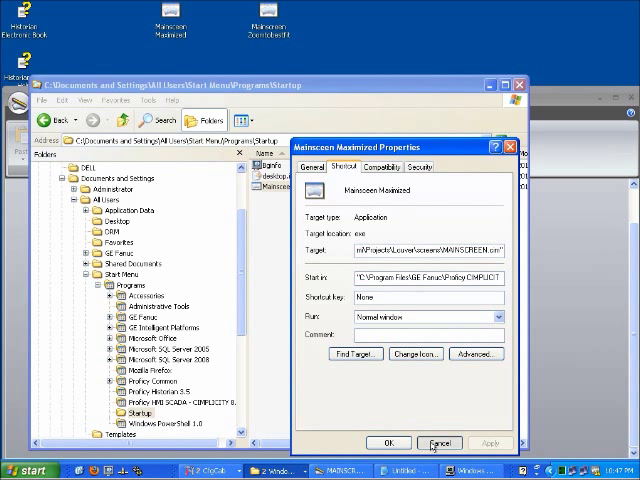
{"action": "left_click", "coordinate": [440, 443]}
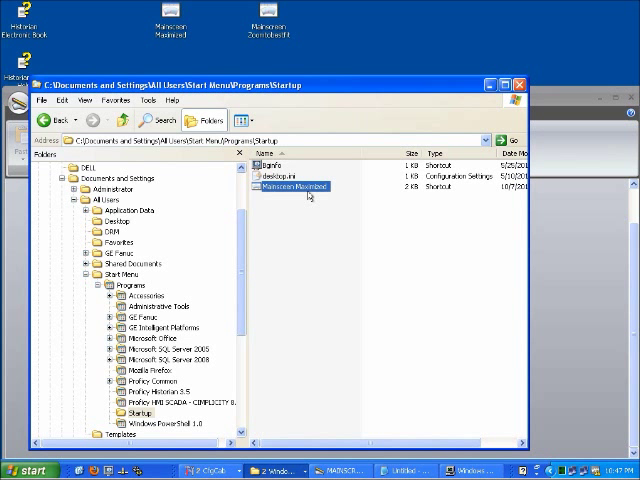
{"action": "mouse_move", "coordinate": [373, 115]}
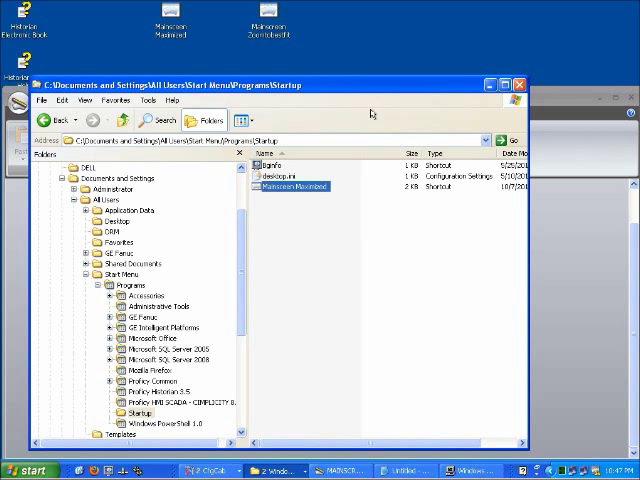